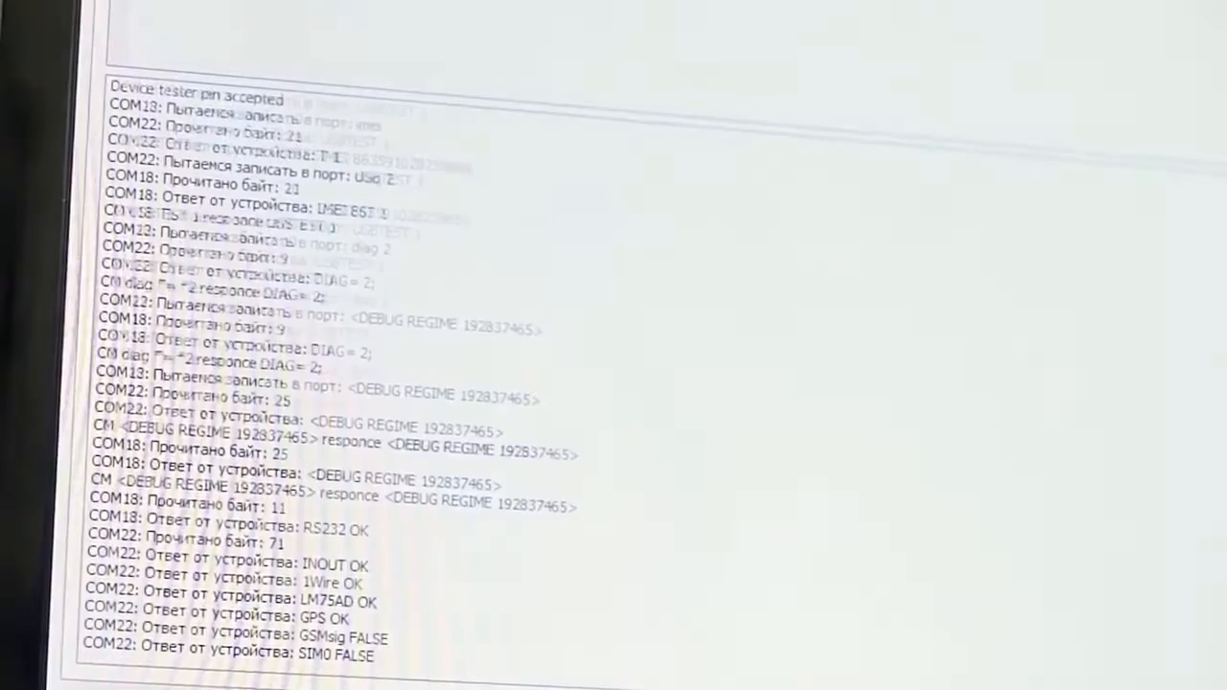
pyautogui.scroll(-3)
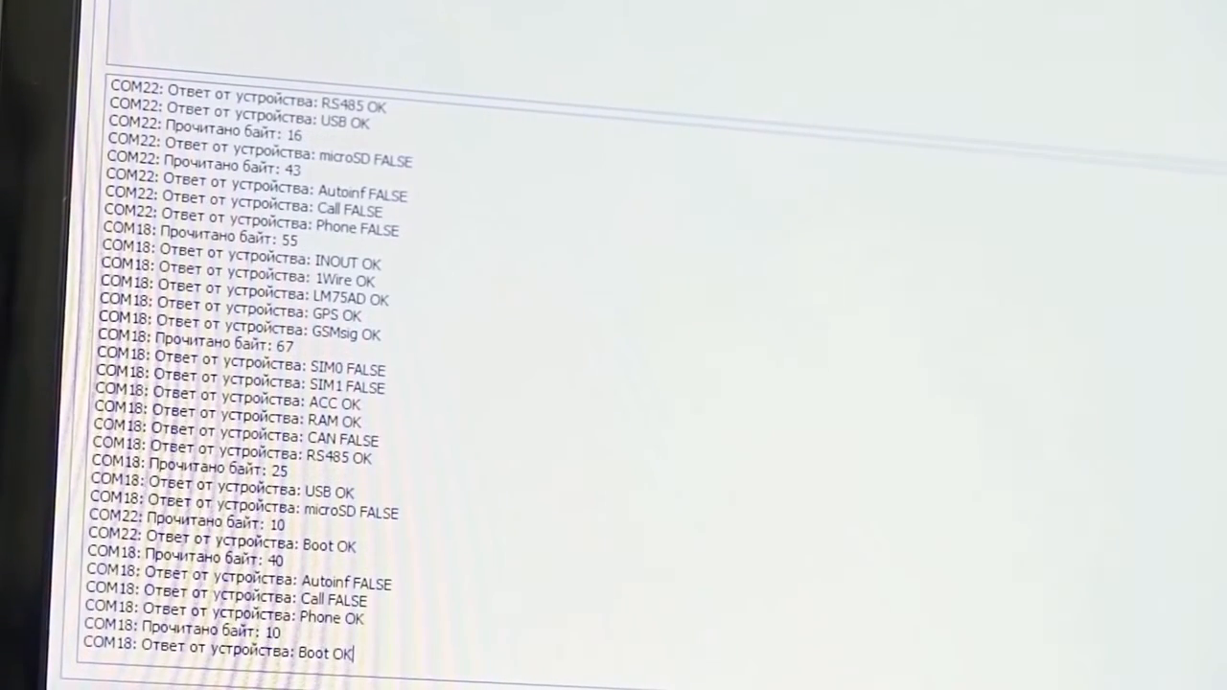